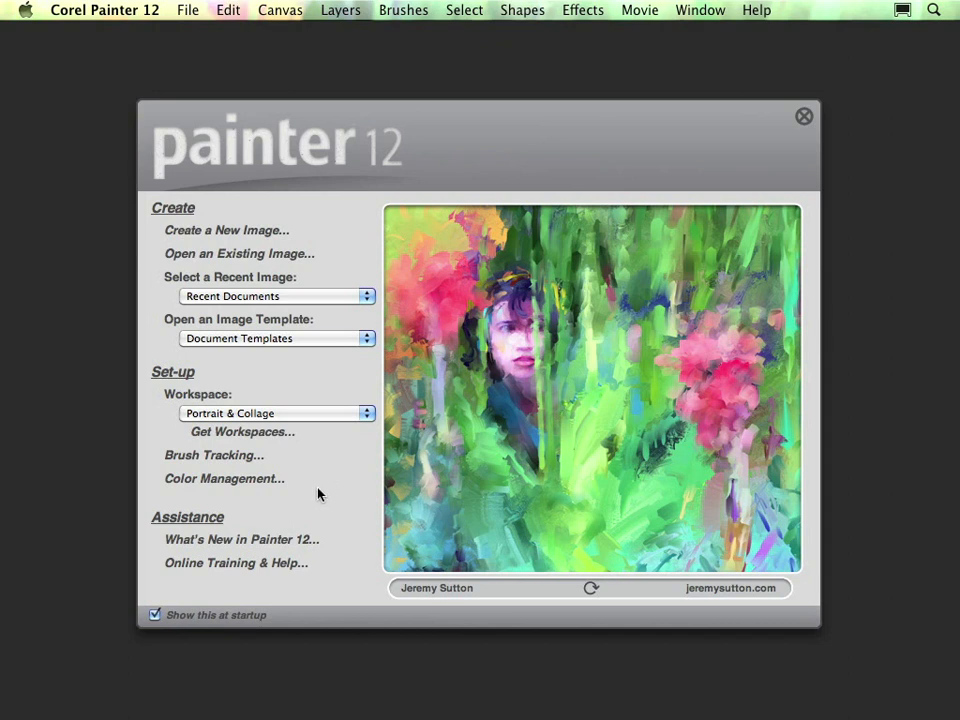
mouse_move(324, 498)
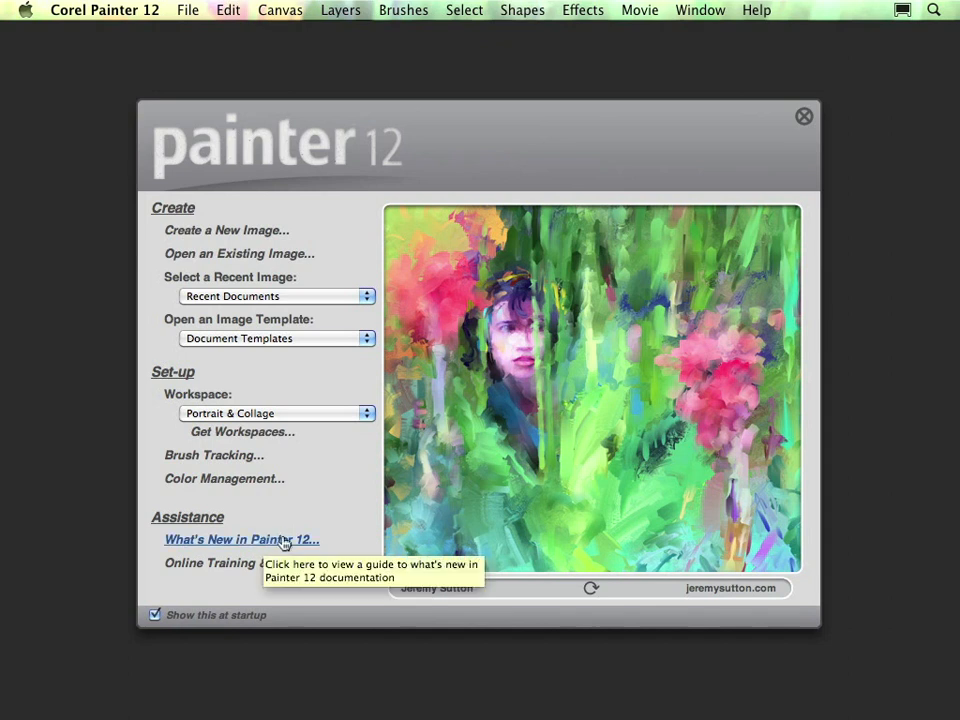
- Launch the What's New in Painter 12 guide from the welcome screen into Acrobat
click(236, 540)
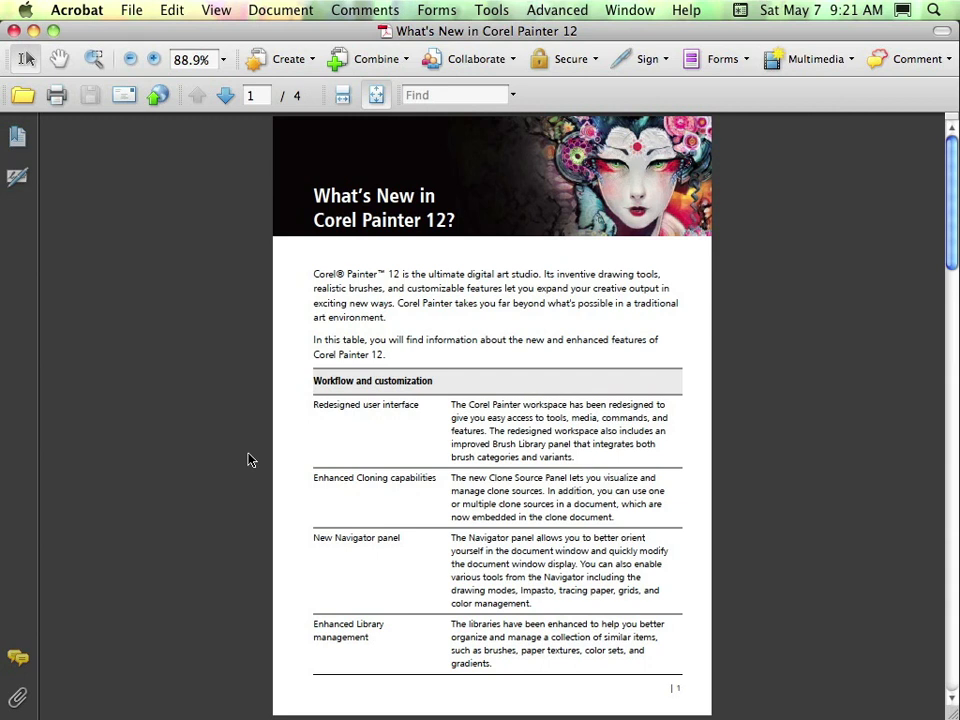
mouse_move(220, 448)
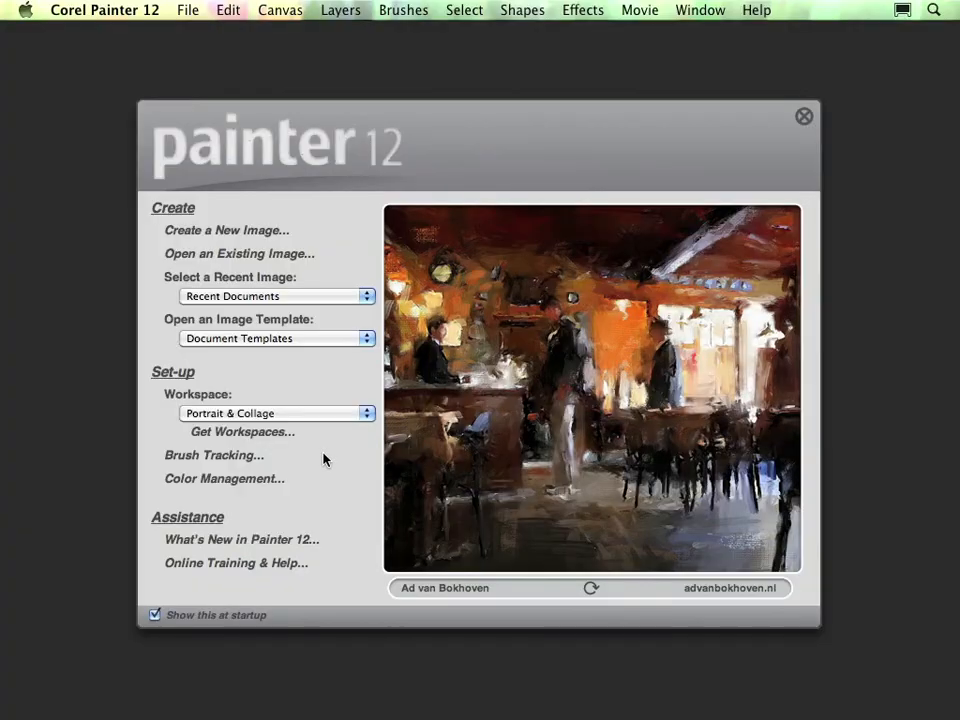
mouse_move(332, 464)
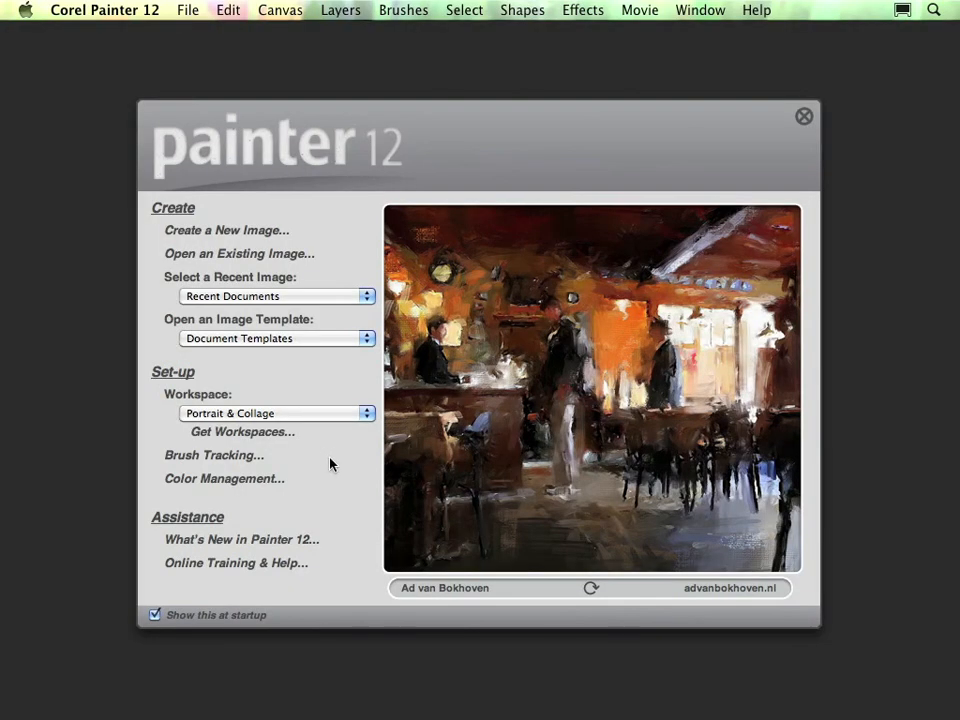
mouse_move(348, 452)
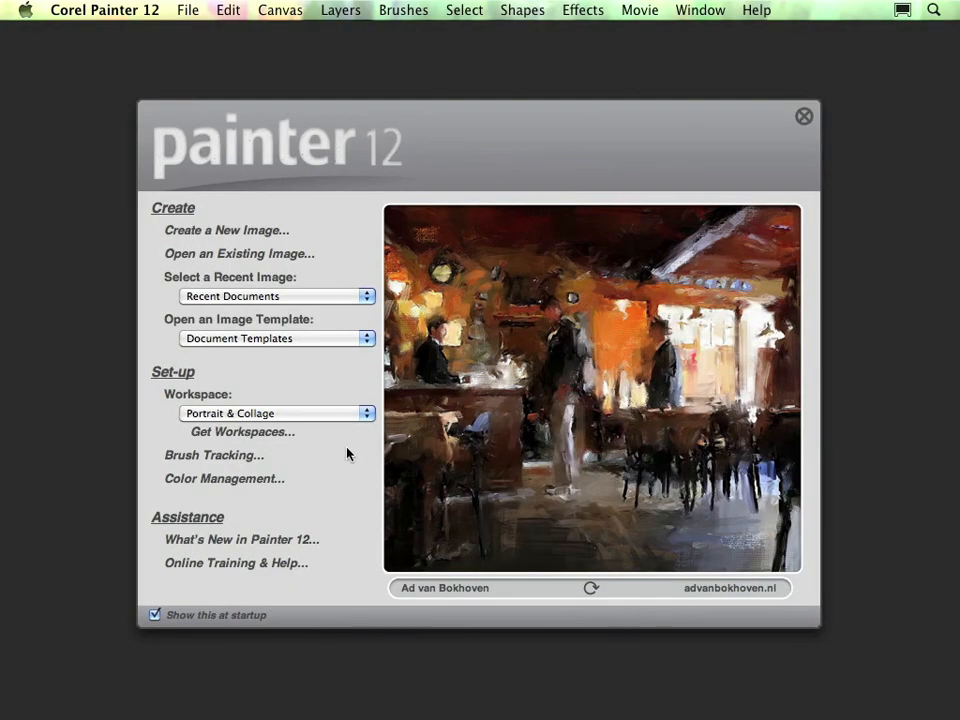
mouse_move(350, 424)
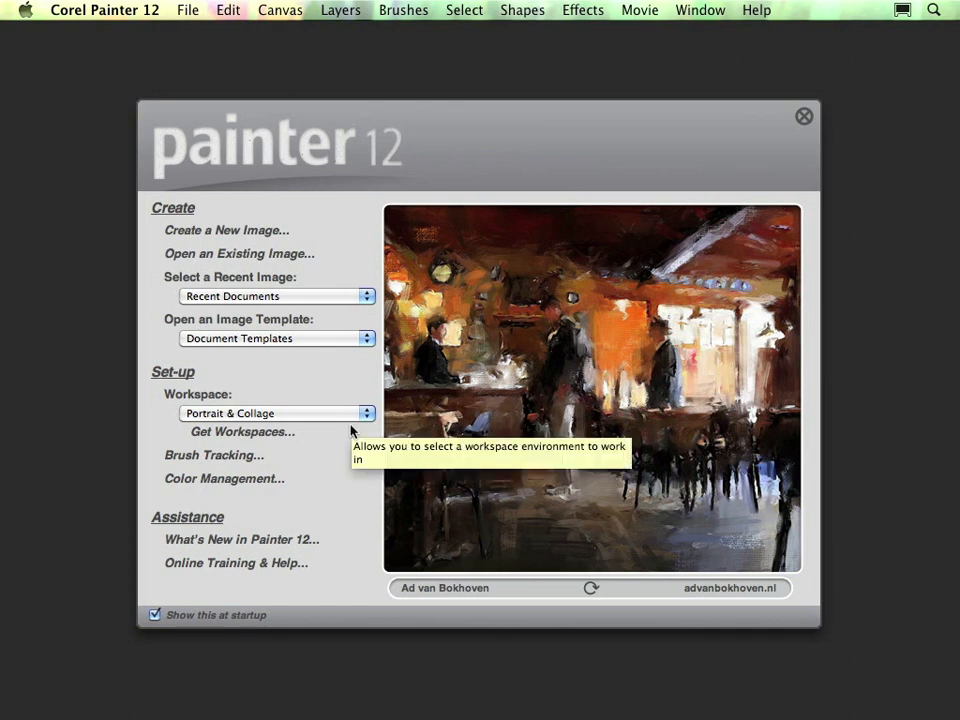
click(276, 412)
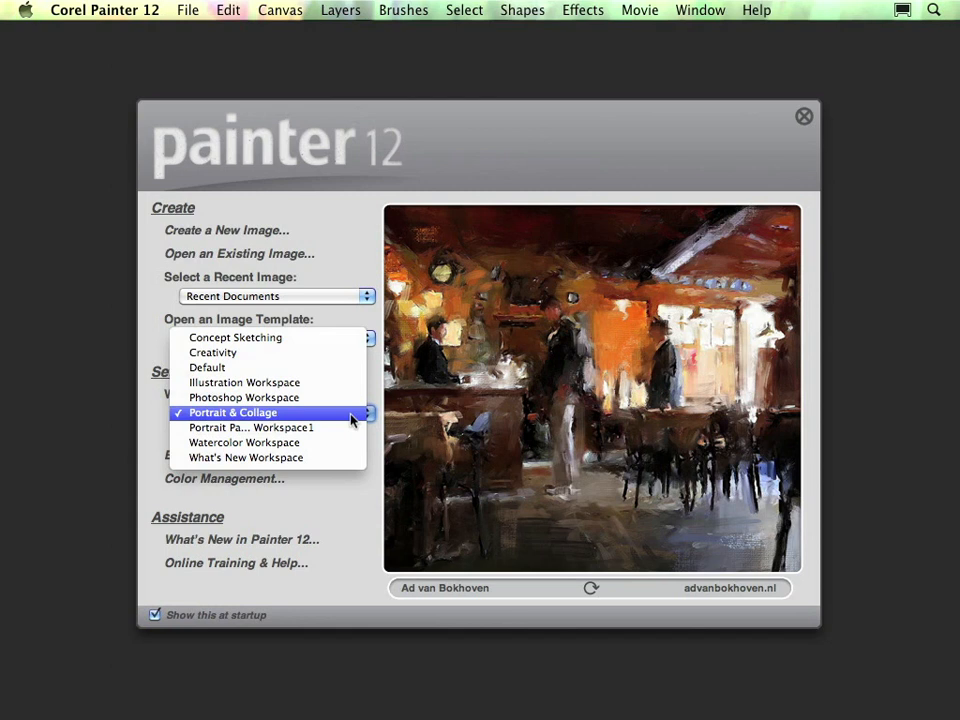
click(232, 412)
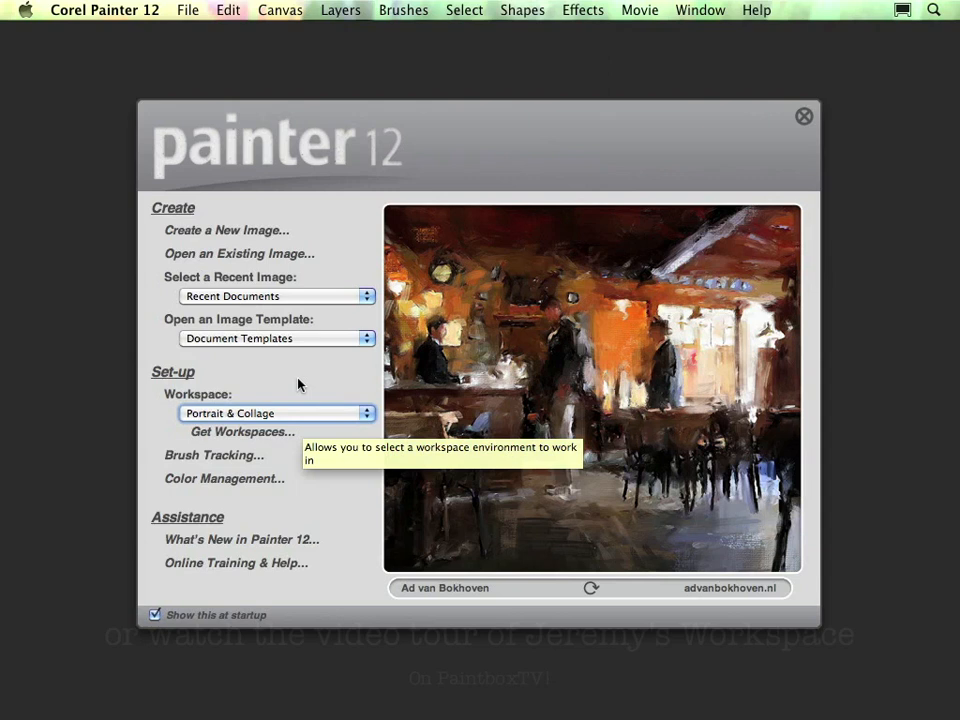
mouse_move(242, 432)
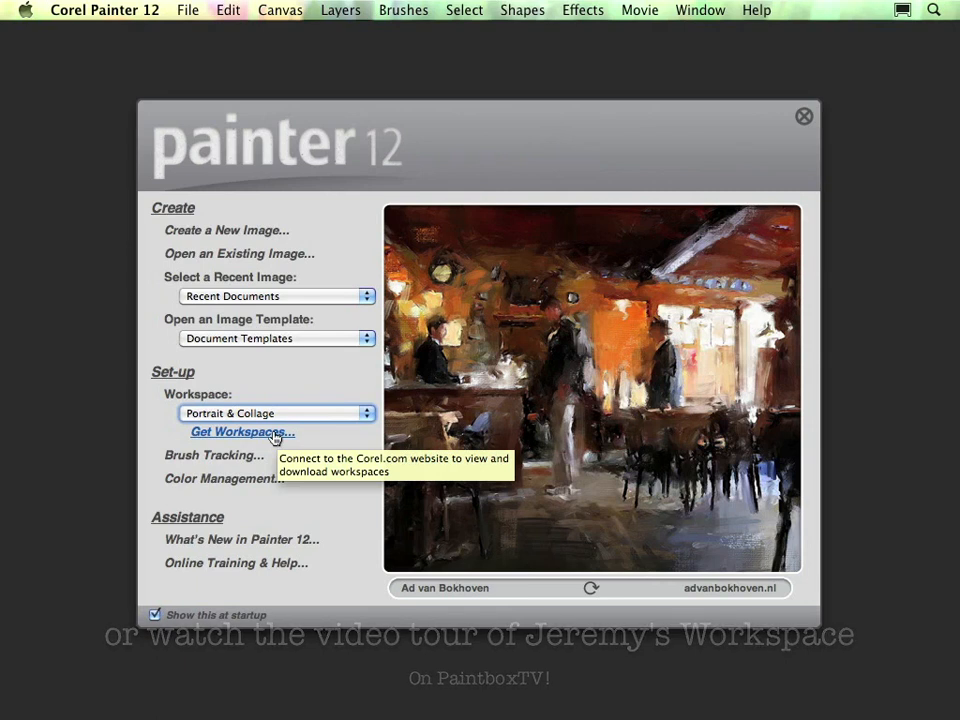
mouse_move(276, 436)
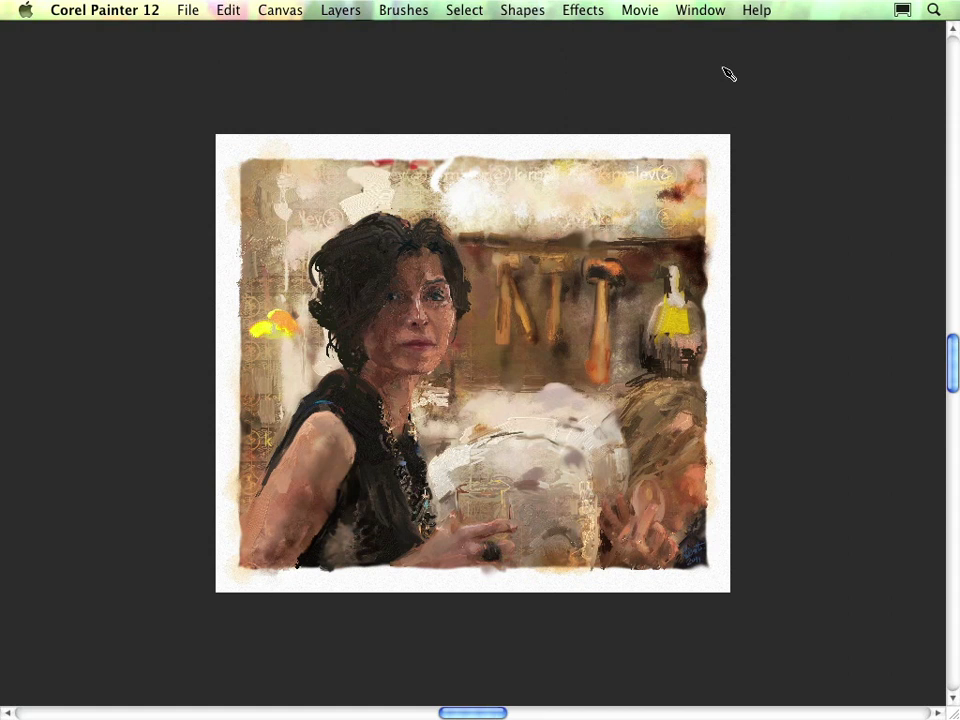
mouse_move(728, 62)
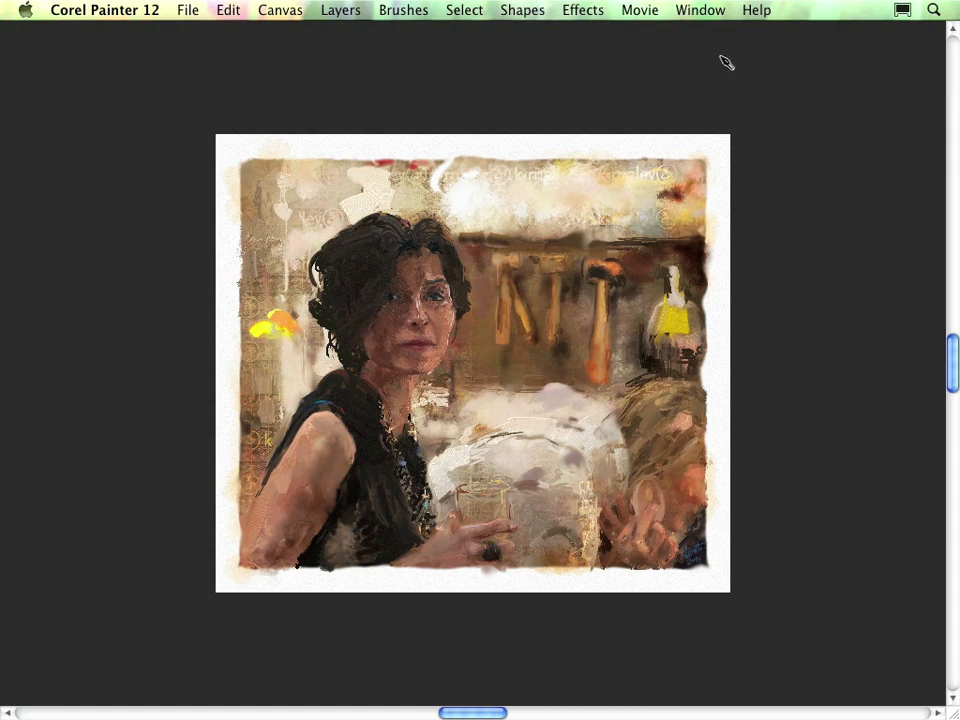
mouse_move(726, 40)
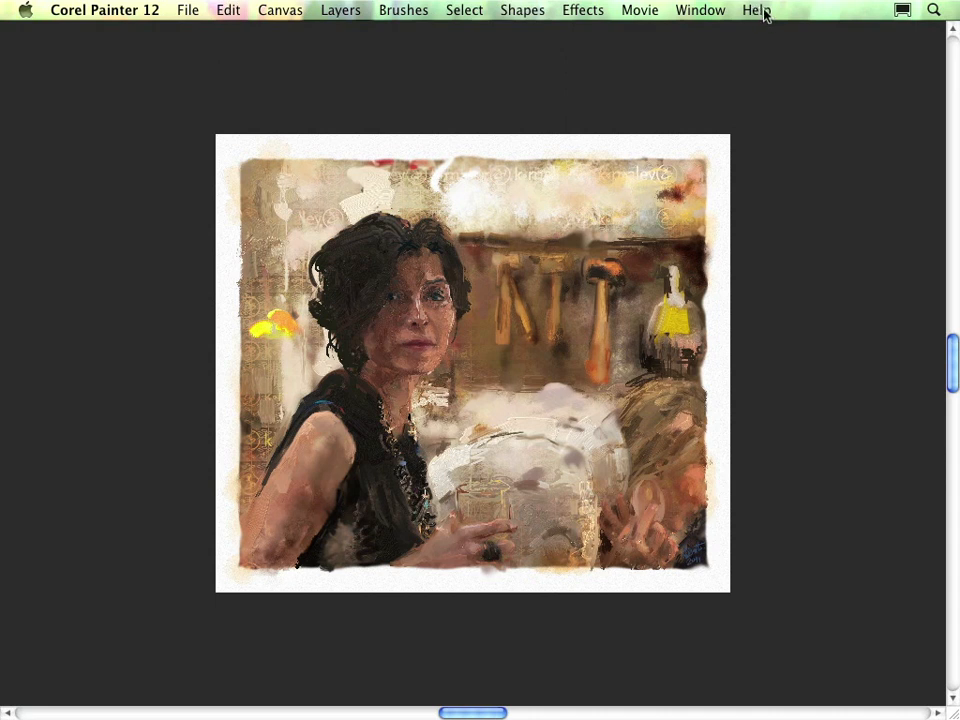
click(756, 10)
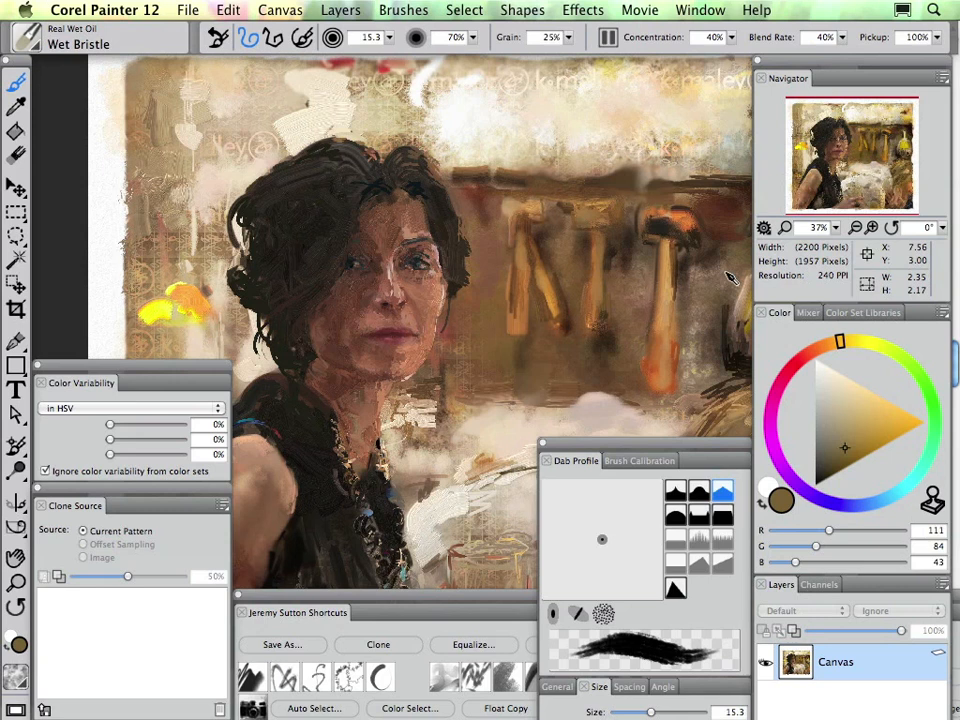
mouse_move(730, 272)
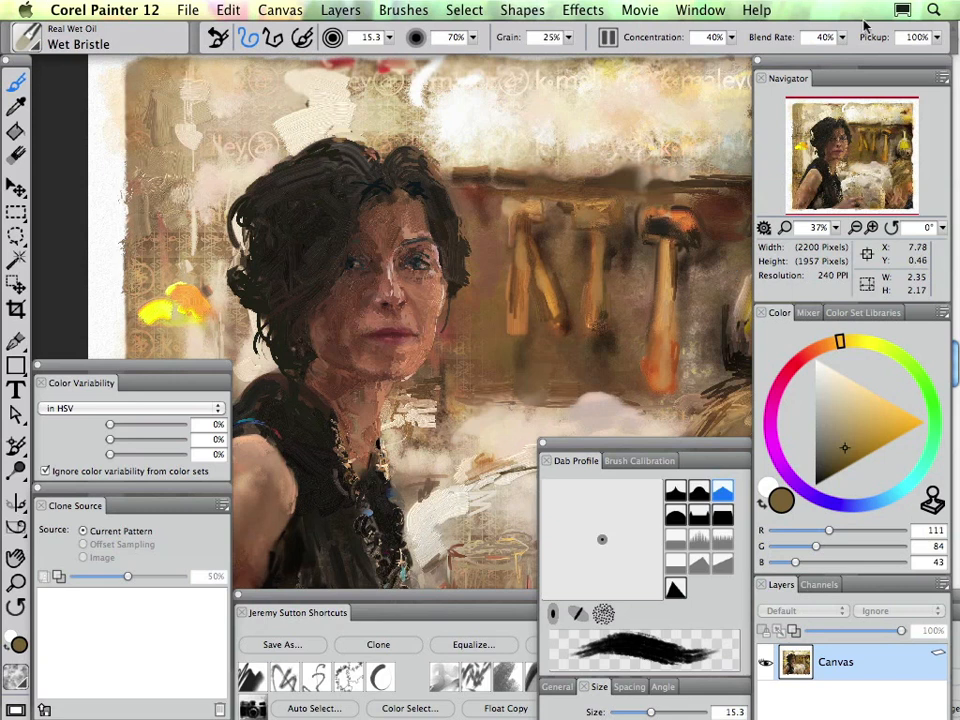
- Bring the Painter window forward so the portrait sits in the full workspace with all panels
click(900, 8)
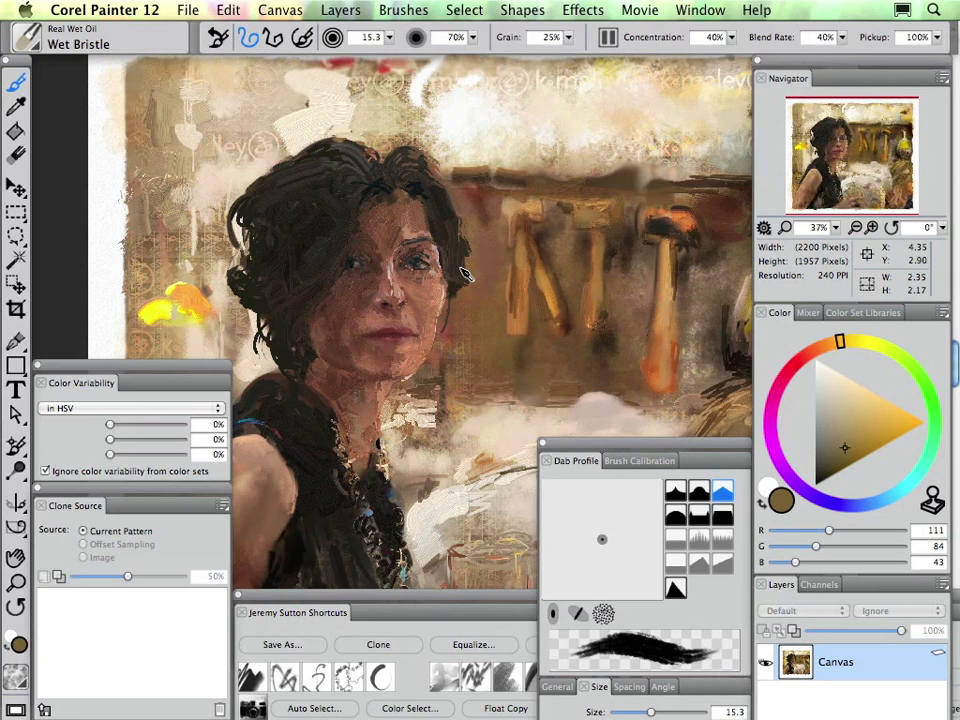
mouse_move(468, 294)
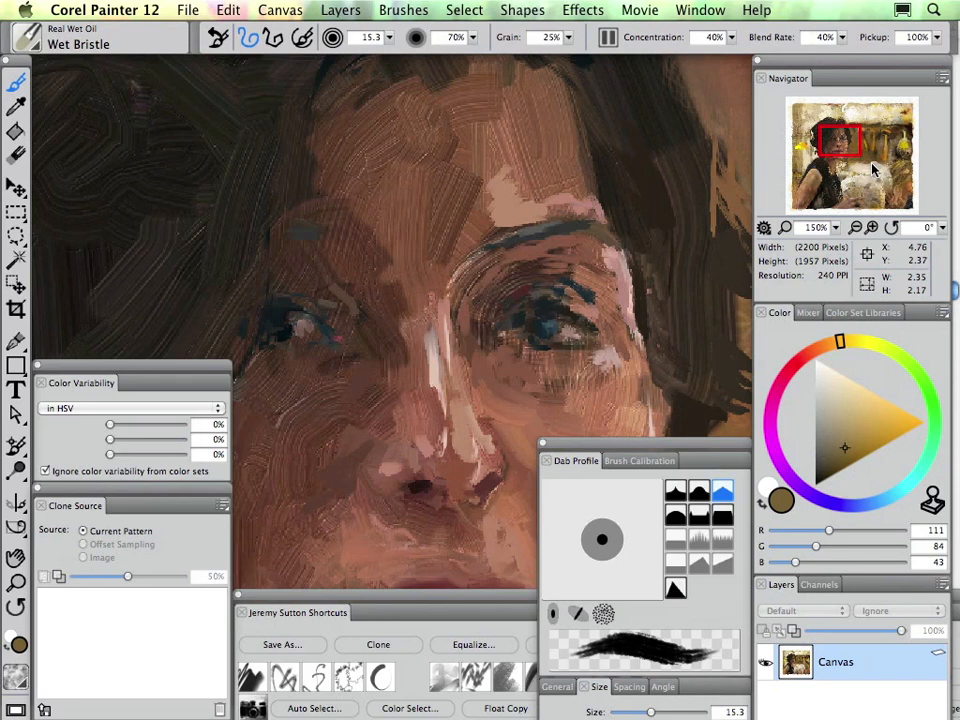
mouse_move(888, 152)
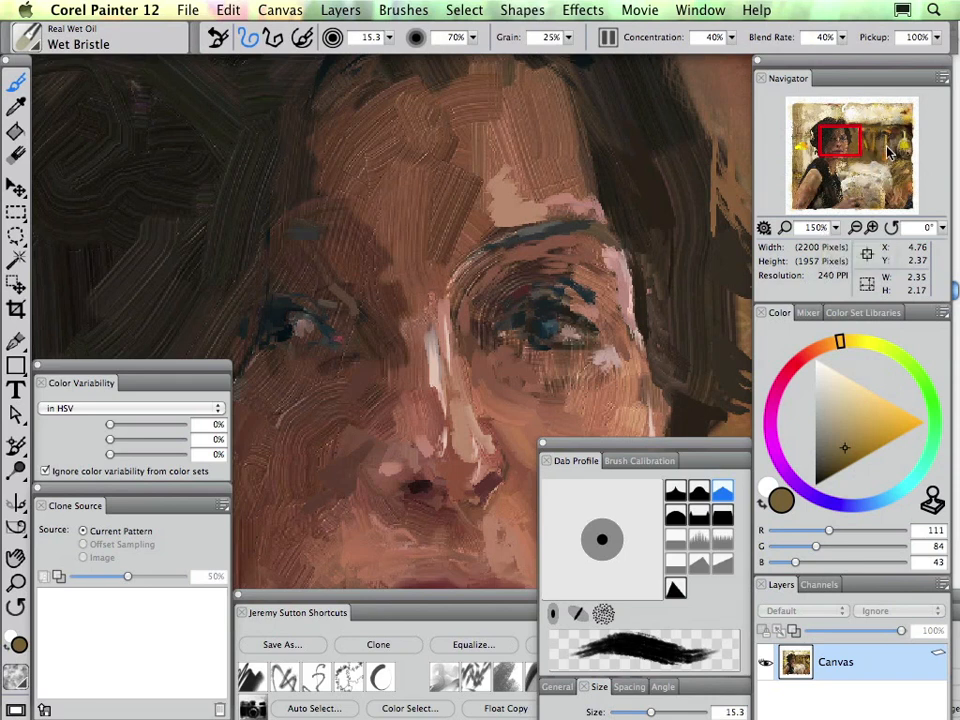